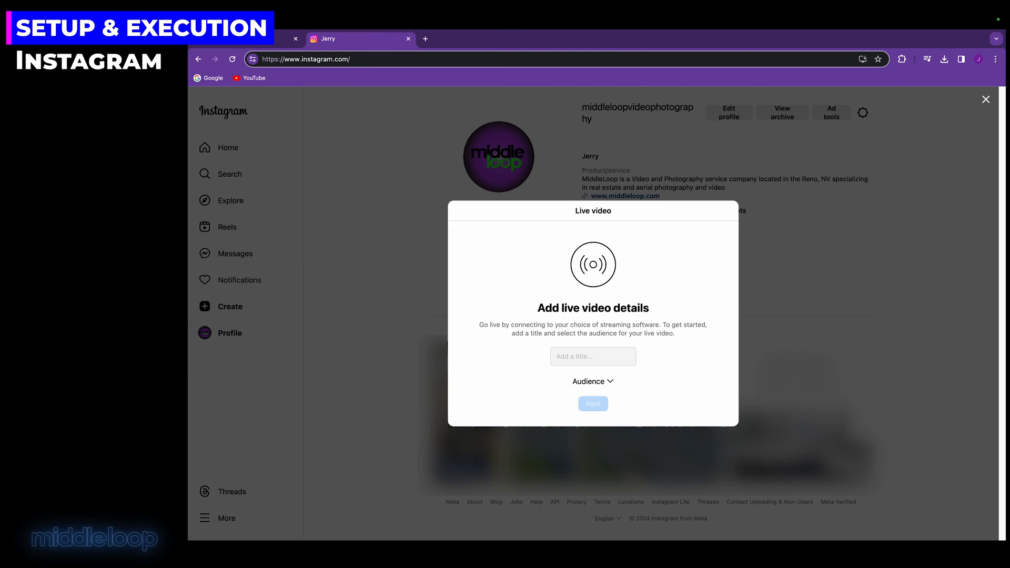
# Title the live video 'Test Stream' and set its audience to Practice.
pyautogui.click(592, 356)
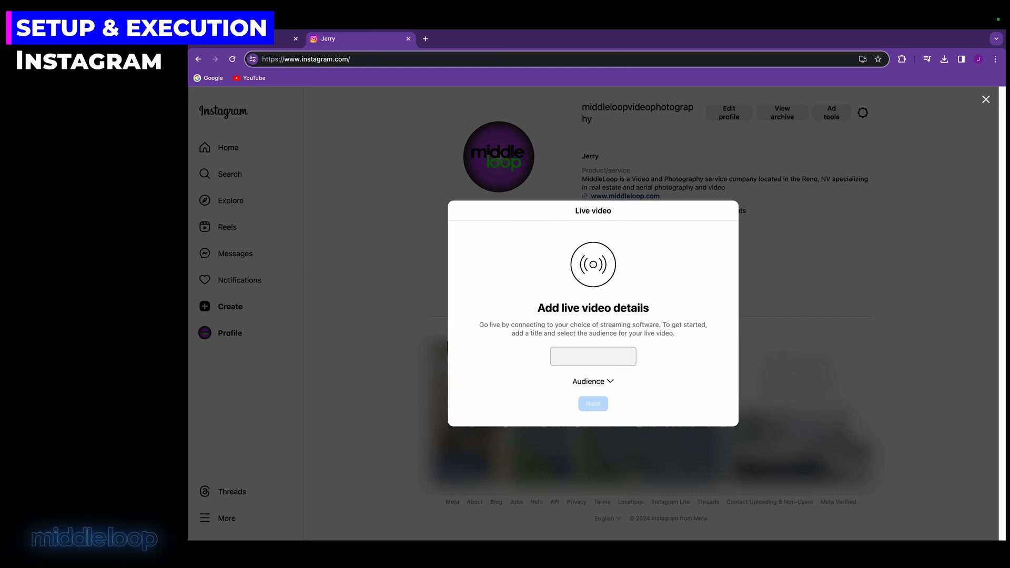
pyautogui.write('Test Stream')
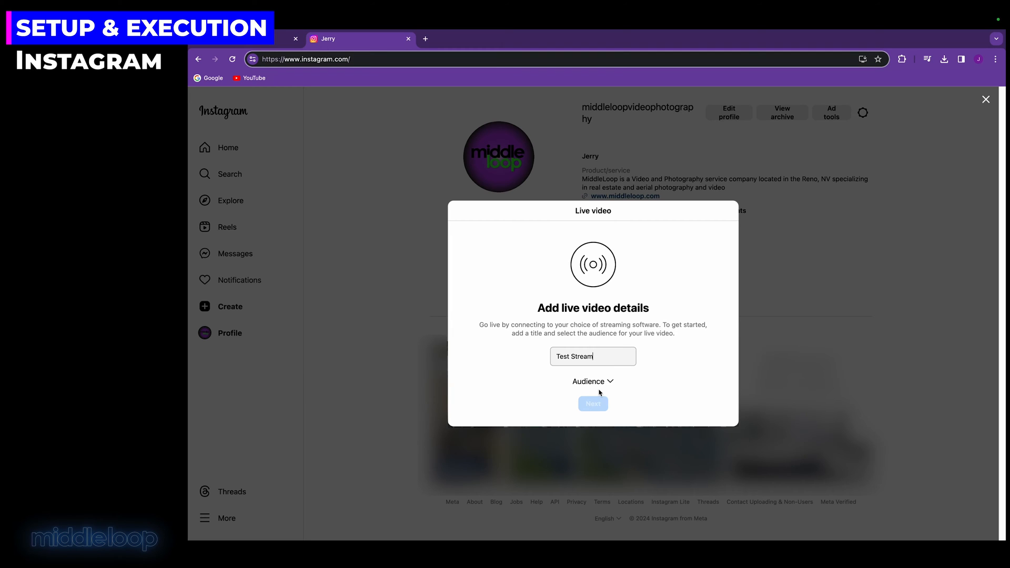
pyautogui.click(591, 381)
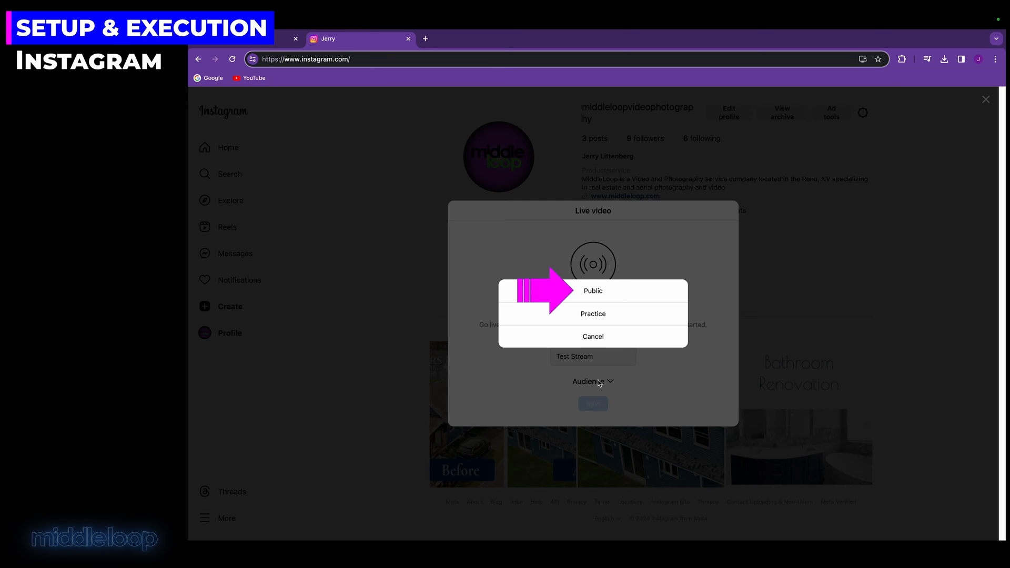
pyautogui.moveTo(598, 316)
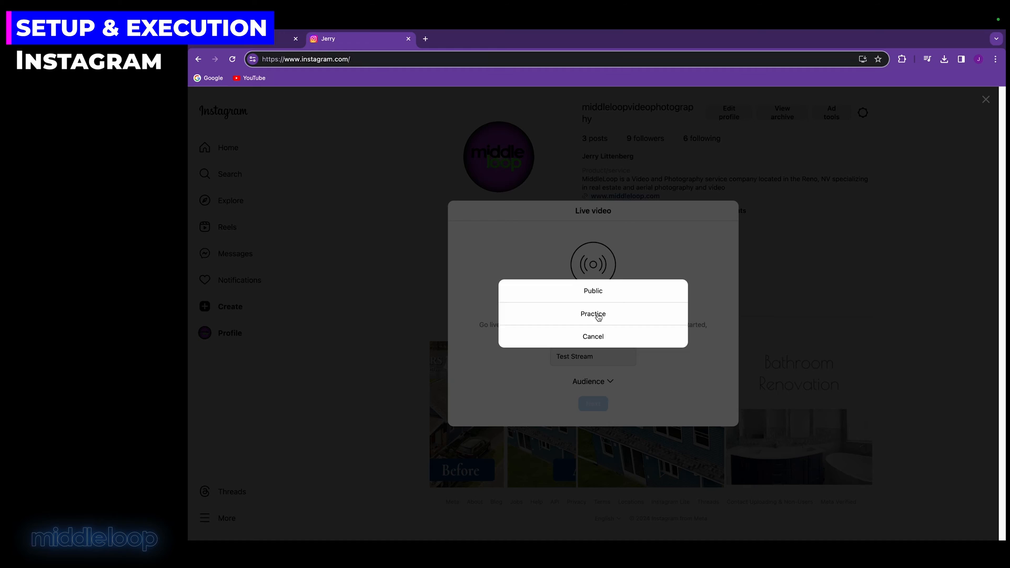
pyautogui.click(591, 313)
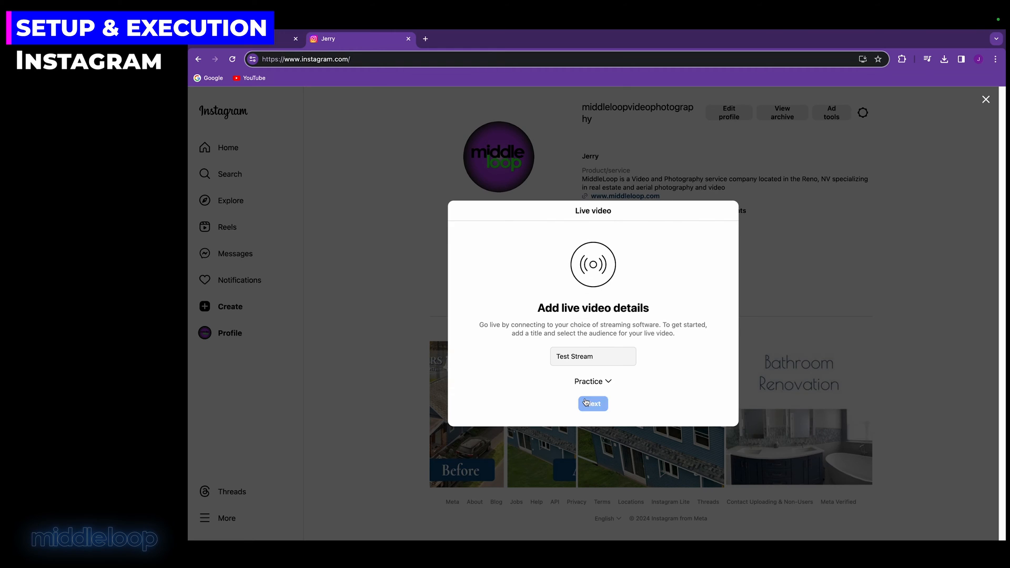
# Confirm the live video details and continue to the Restream pricing page.
pyautogui.click(592, 404)
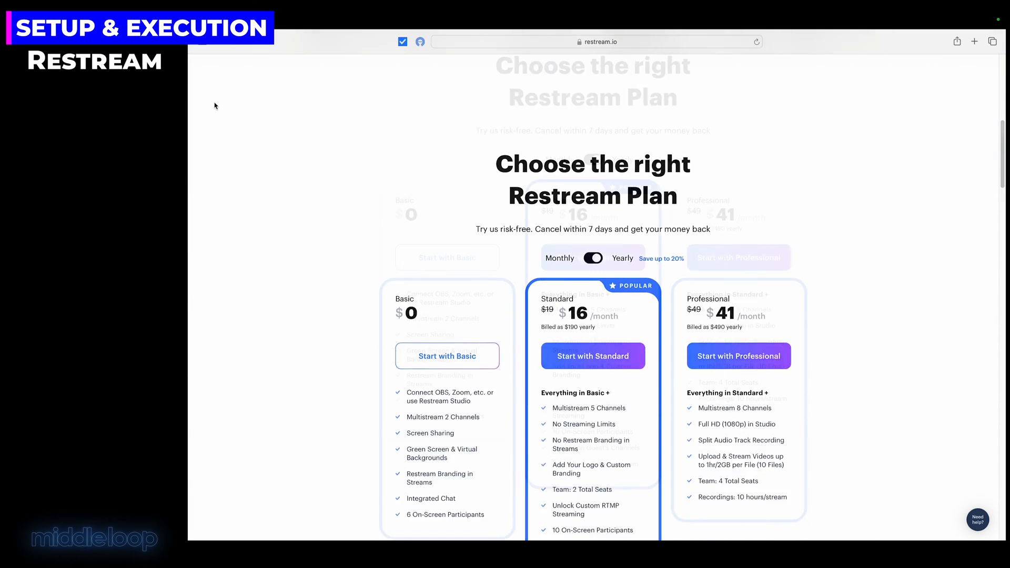
# Choose the free Basic plan and bring up the external-encoder setup with RTMP URL and stream key.
pyautogui.scroll(3)
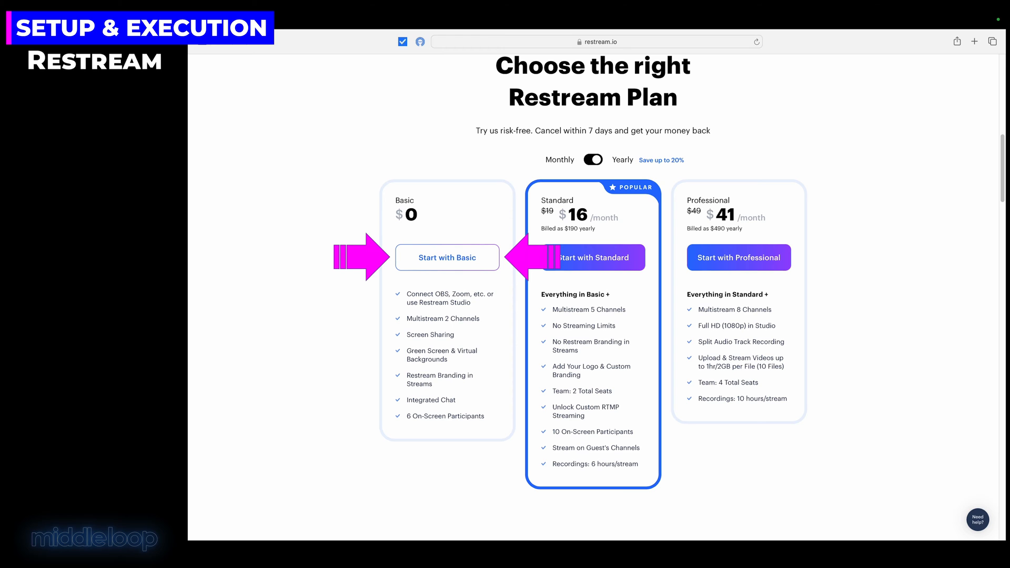
pyautogui.click(447, 257)
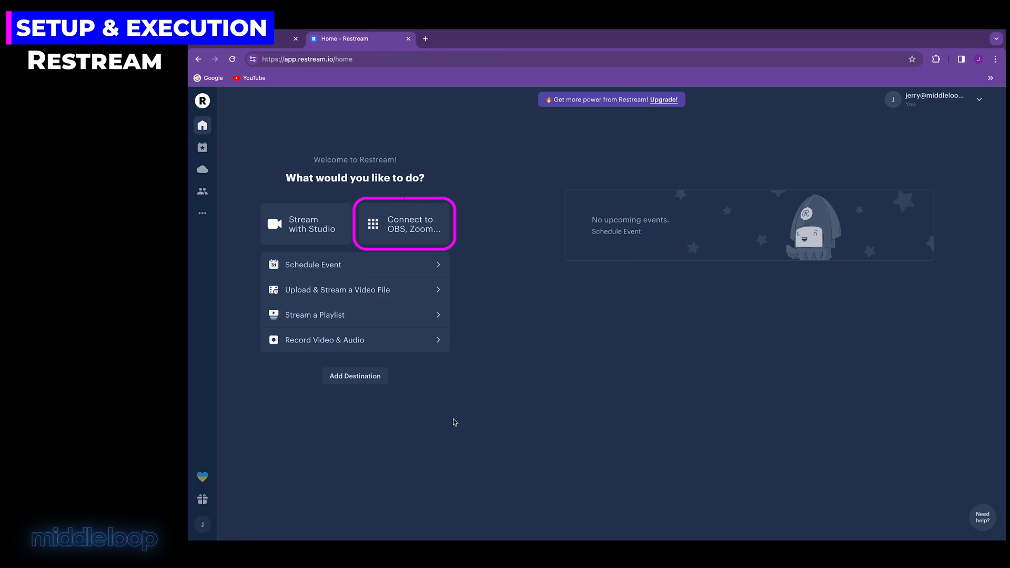
pyautogui.click(404, 223)
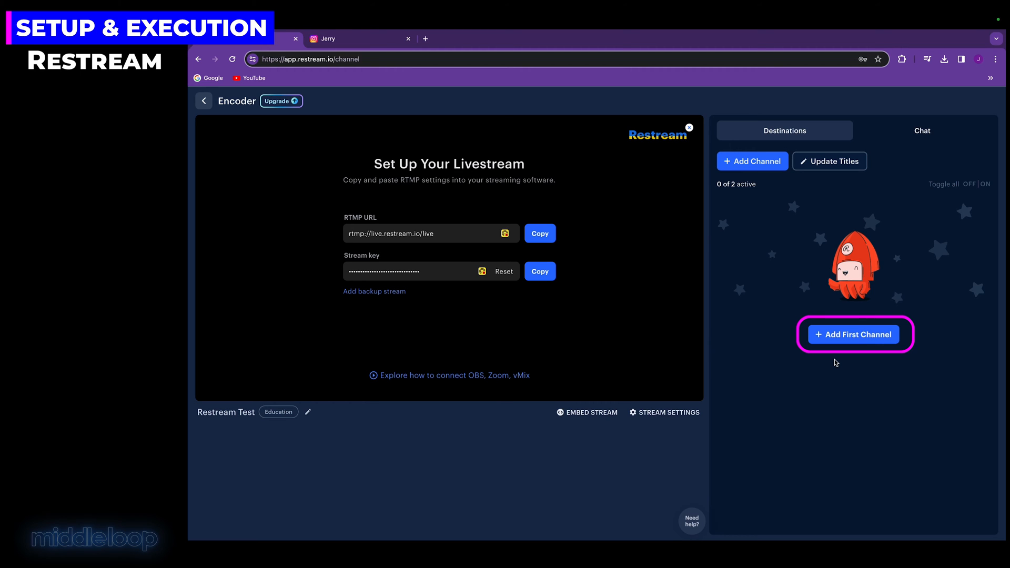
# Add a first streaming channel and pick Instagram as the platform.
pyautogui.click(852, 334)
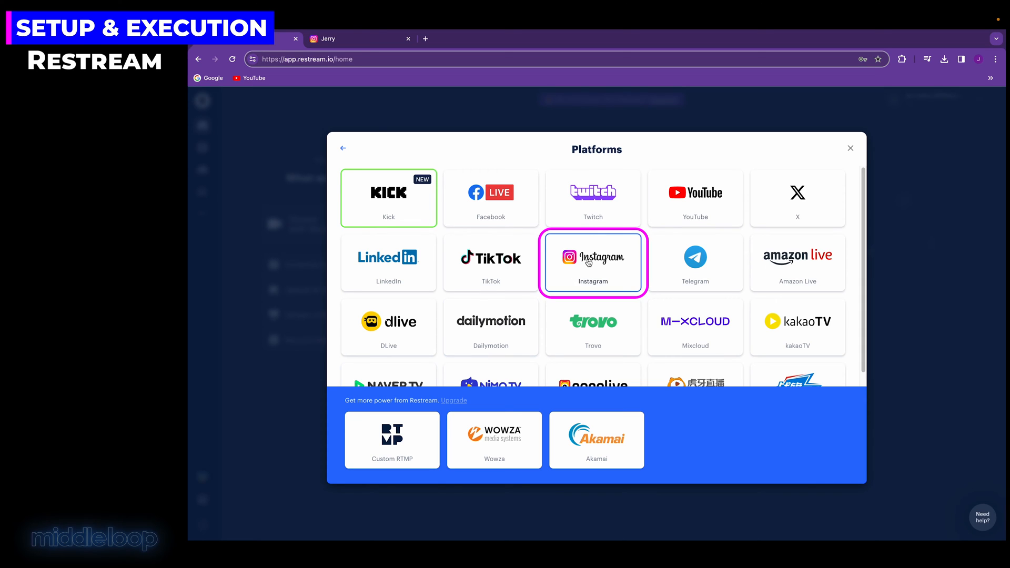
pyautogui.click(593, 261)
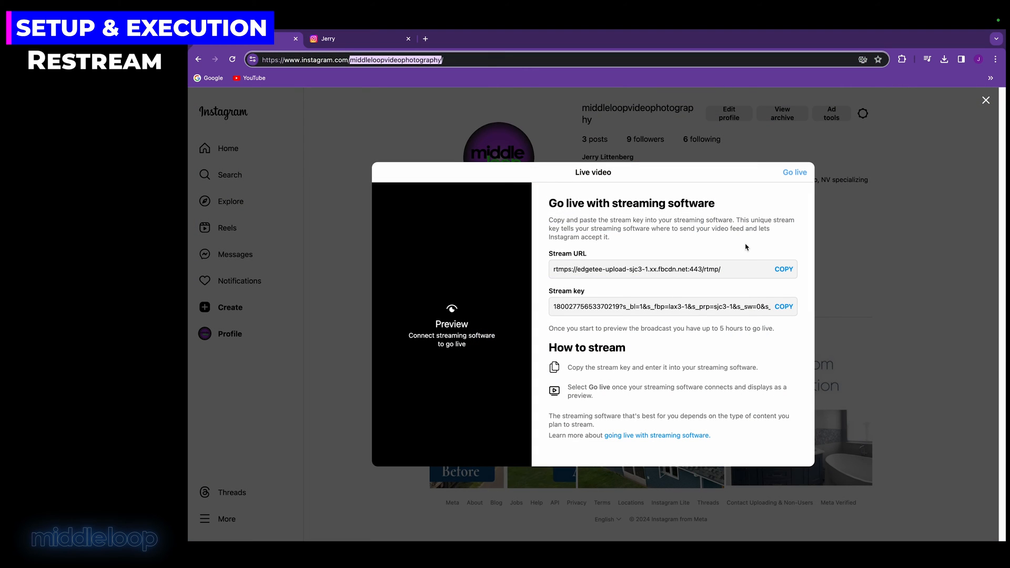
pyautogui.moveTo(784, 269)
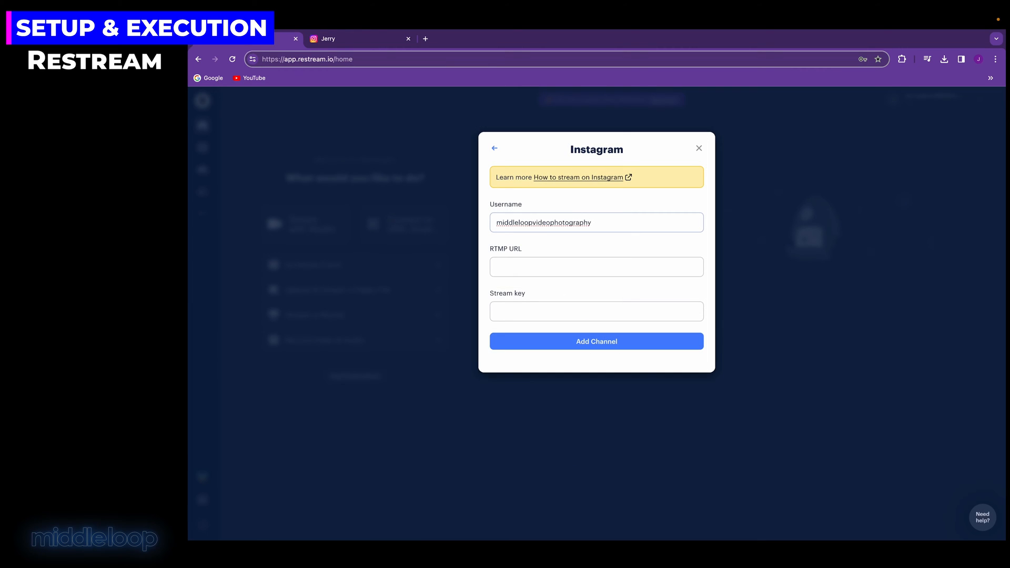
# Paste Instagram's stream URL and stream key into the channel and add it to Restream.
pyautogui.rightClick(596, 266)
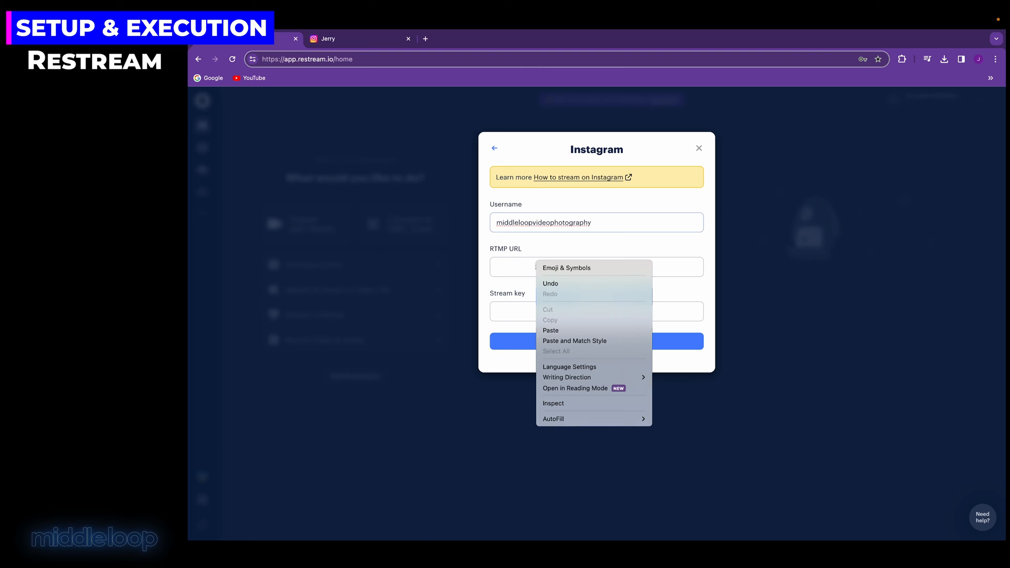
pyautogui.click(550, 329)
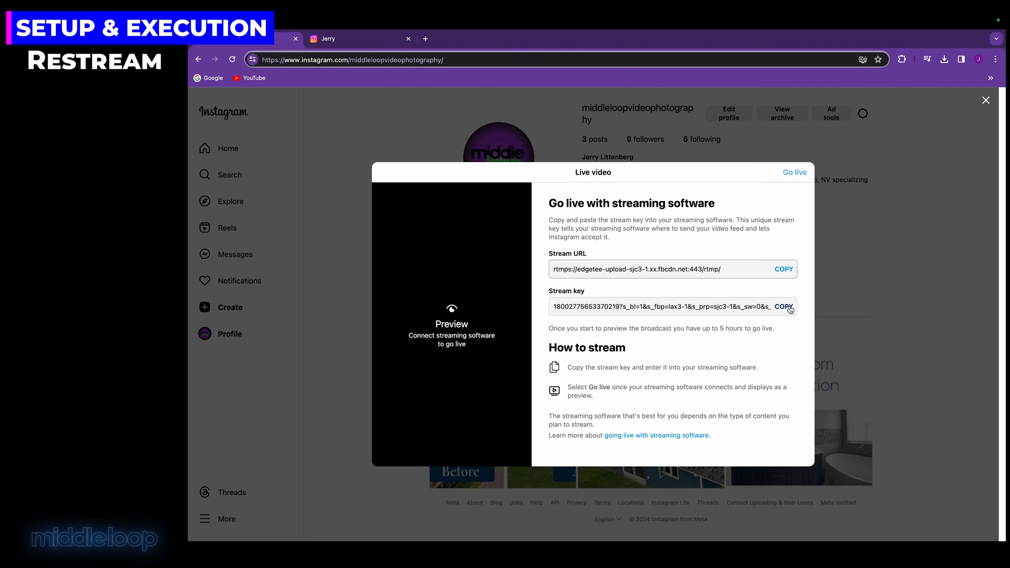
pyautogui.rightClick(596, 311)
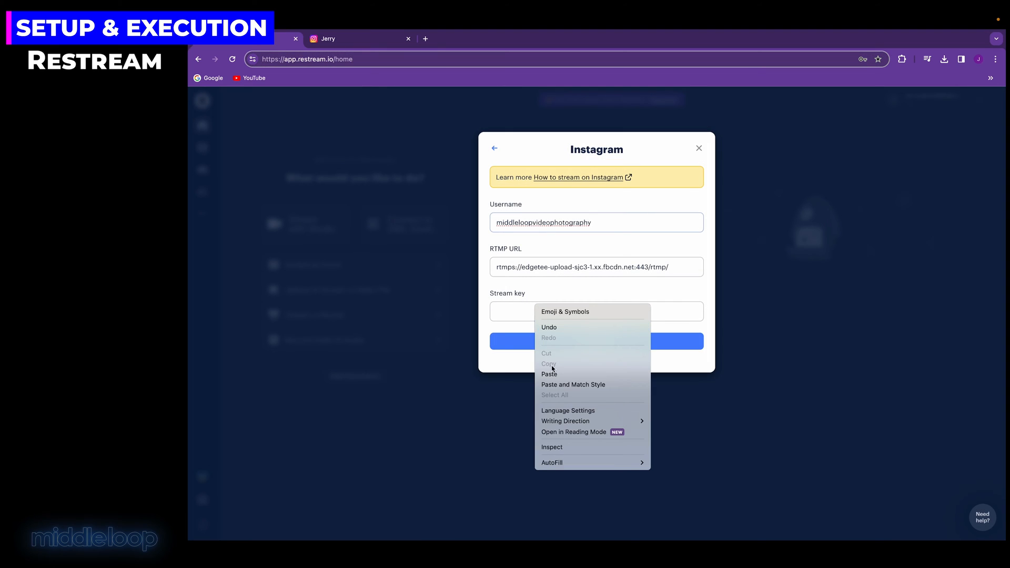
pyautogui.click(549, 374)
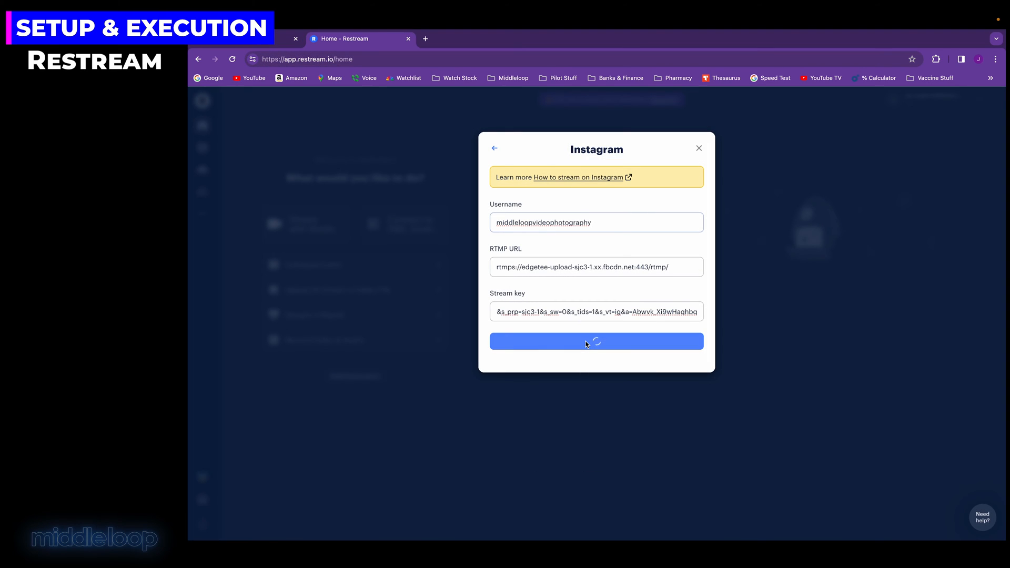
pyautogui.click(595, 342)
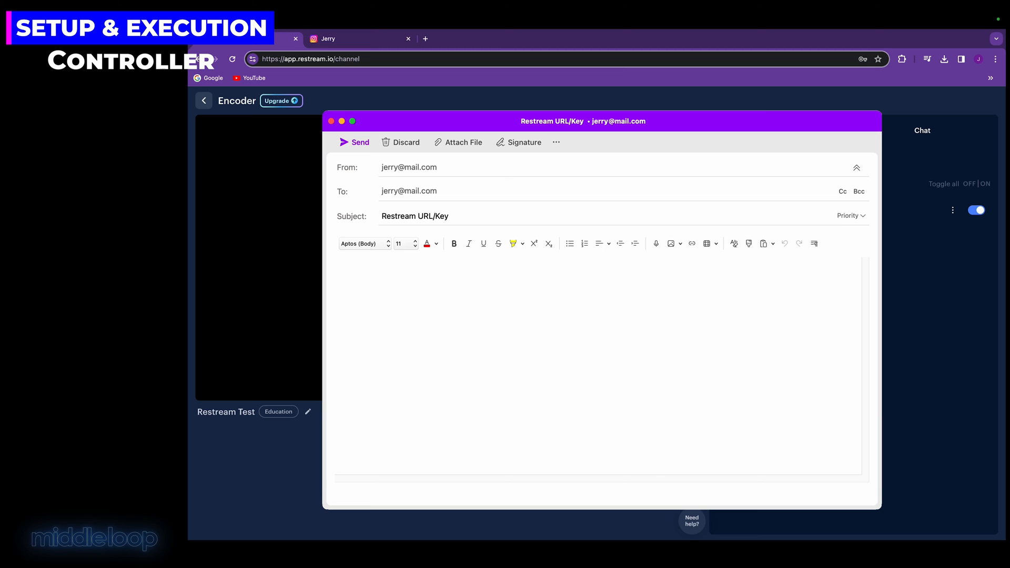
# Fill the email body with rtmp://live.restream.io/live/ followed by the pasted Restream stream key.
pyautogui.write('rtmp://live.restream.io/live')
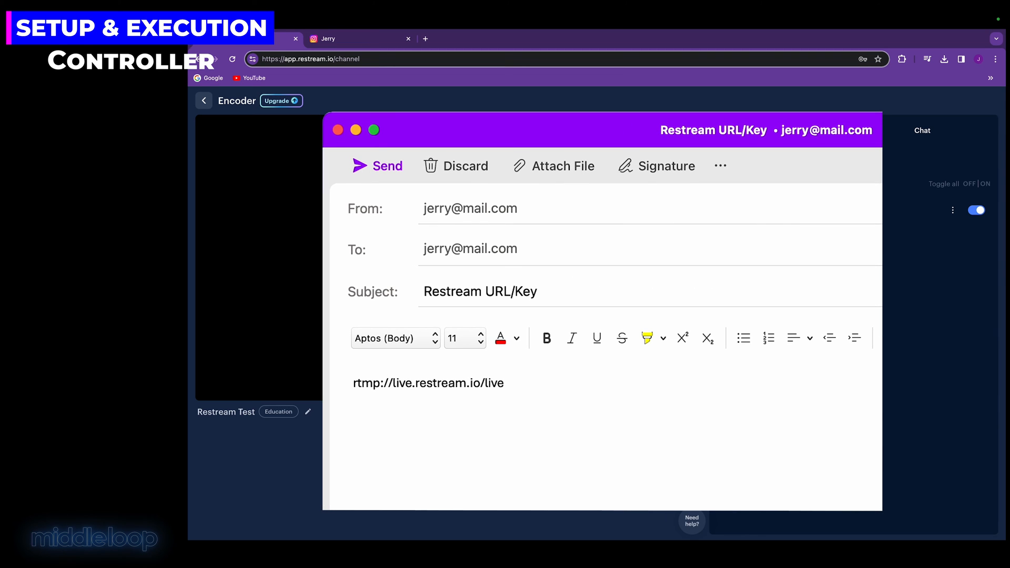
pyautogui.write('/')
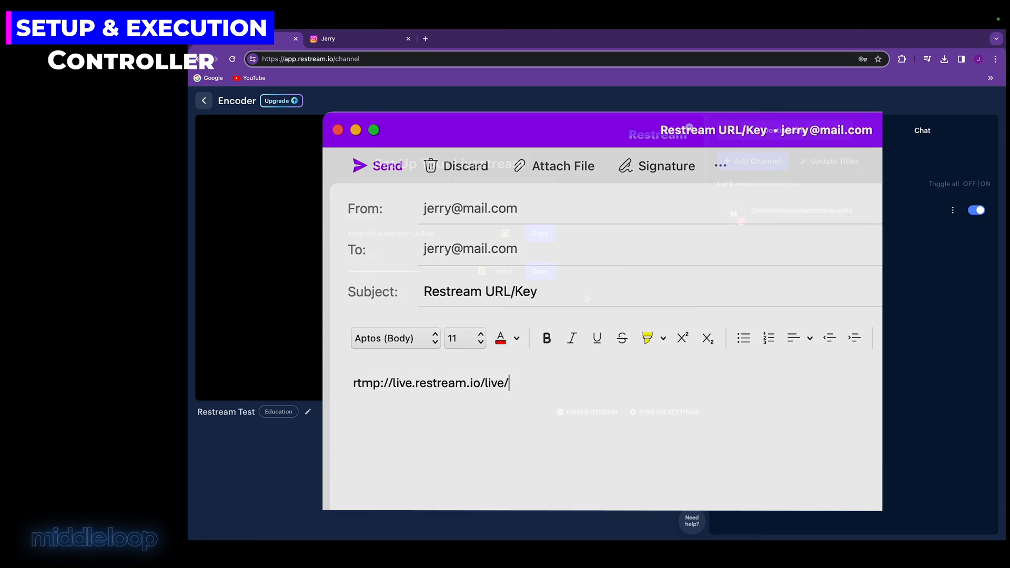
pyautogui.click(336, 130)
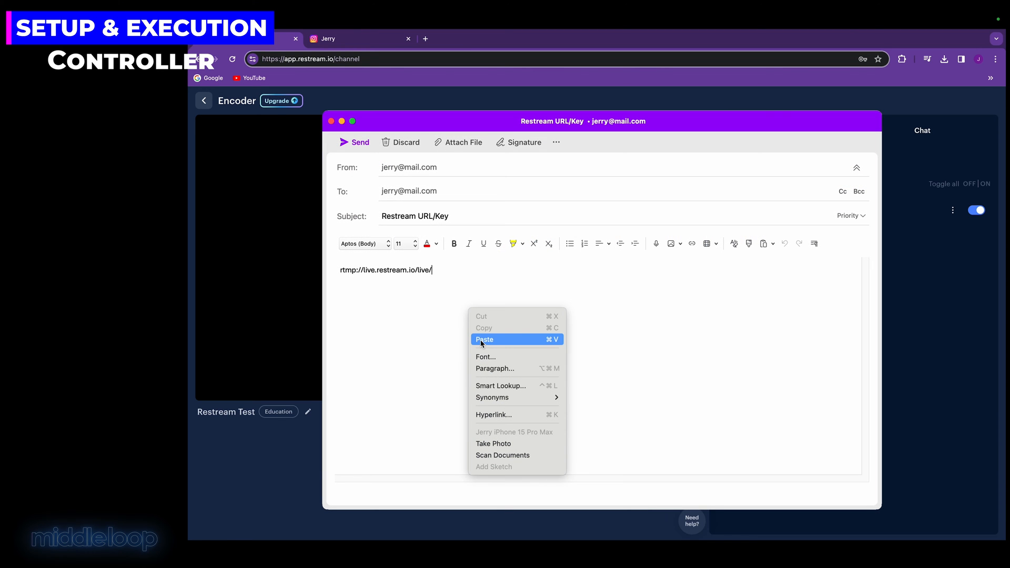
pyautogui.click(485, 339)
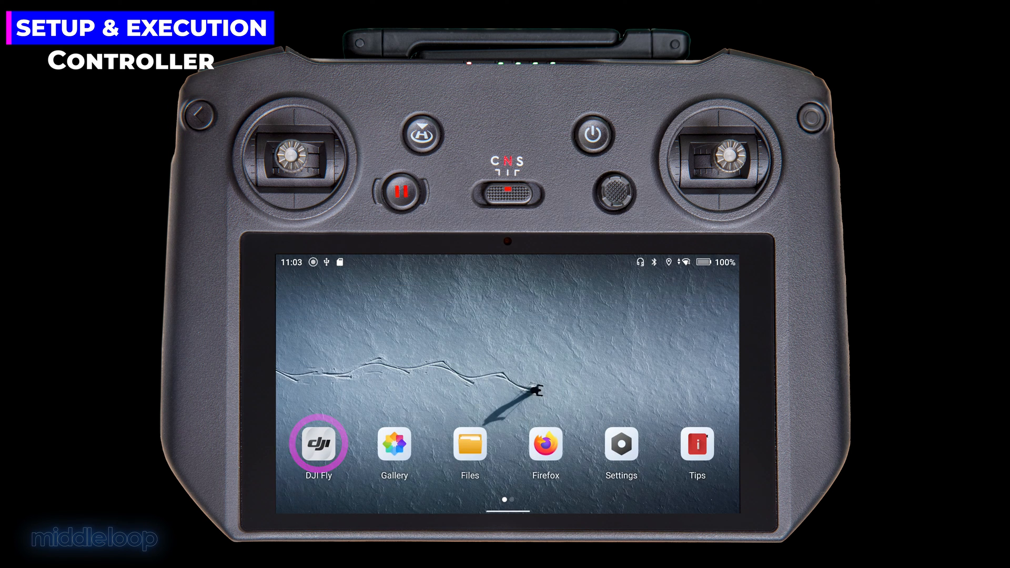
# Launch DJI Fly and reach the transmission settings with RTMP as the streaming platform.
pyautogui.click(316, 443)
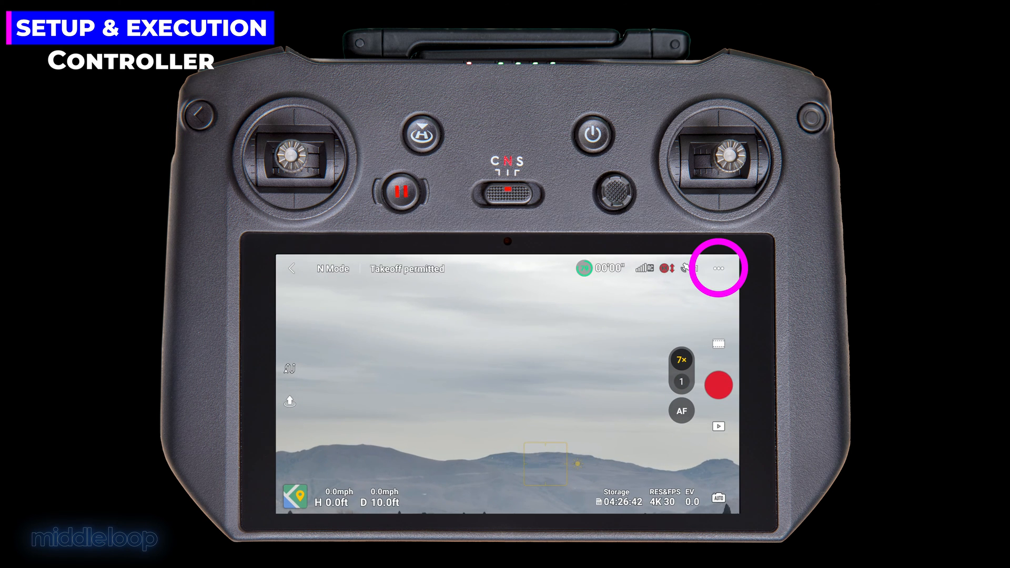
pyautogui.click(717, 269)
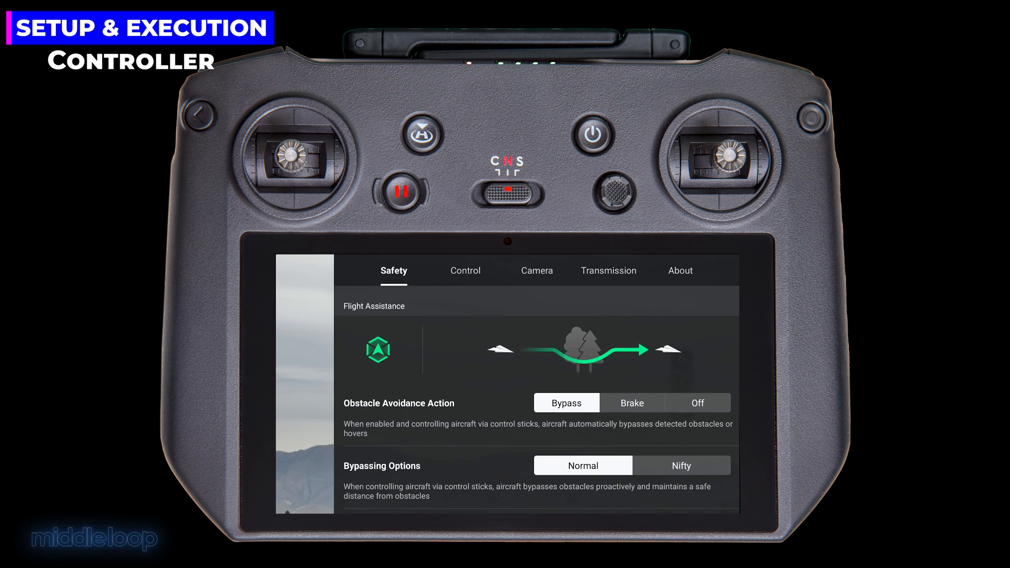
pyautogui.moveTo(607, 269)
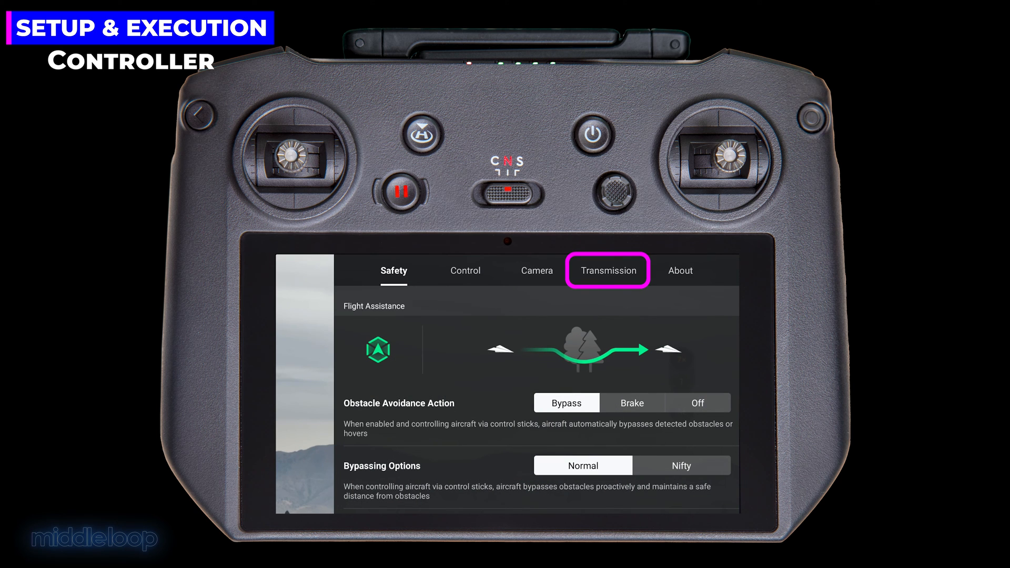
pyautogui.click(608, 270)
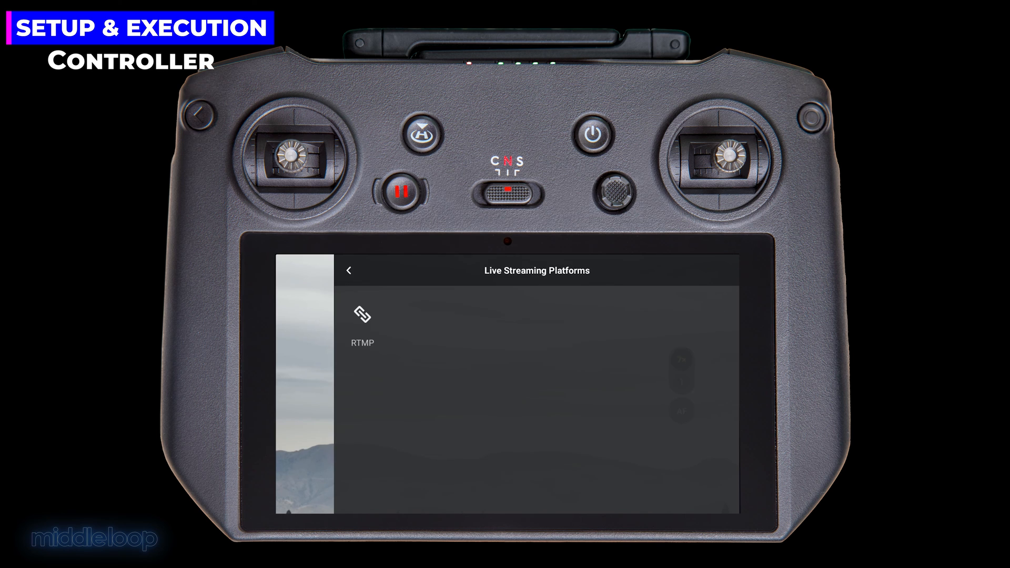
pyautogui.click(362, 325)
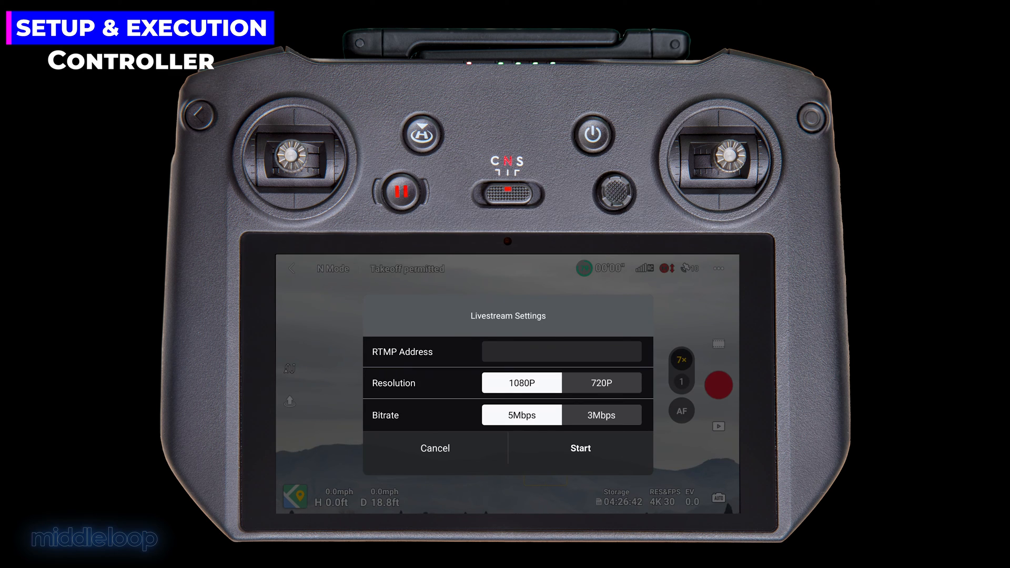
# Paste the RTMP address, keep 1080P and 5Mbps, and start the livestream.
pyautogui.click(560, 351)
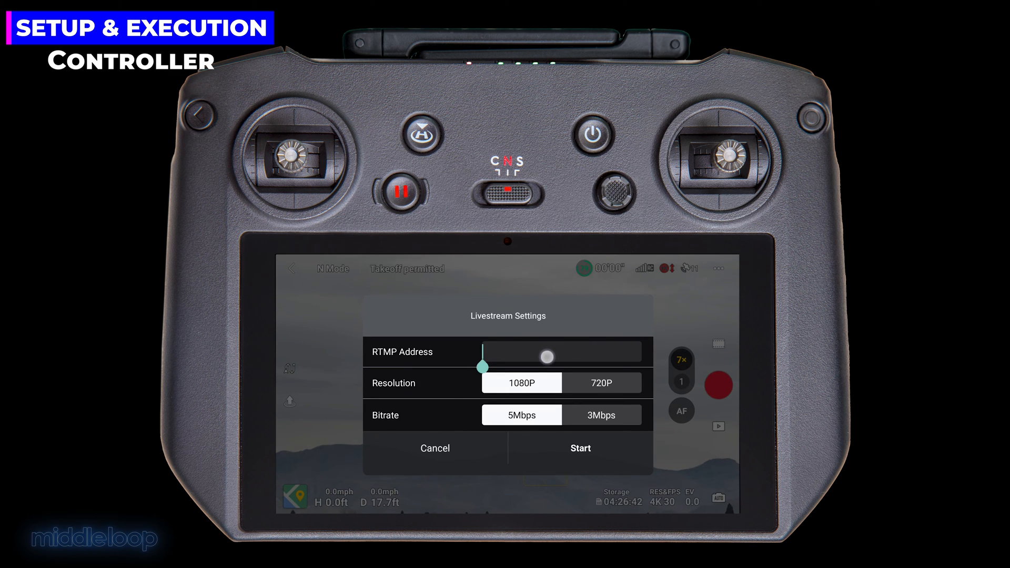
pyautogui.click(560, 352)
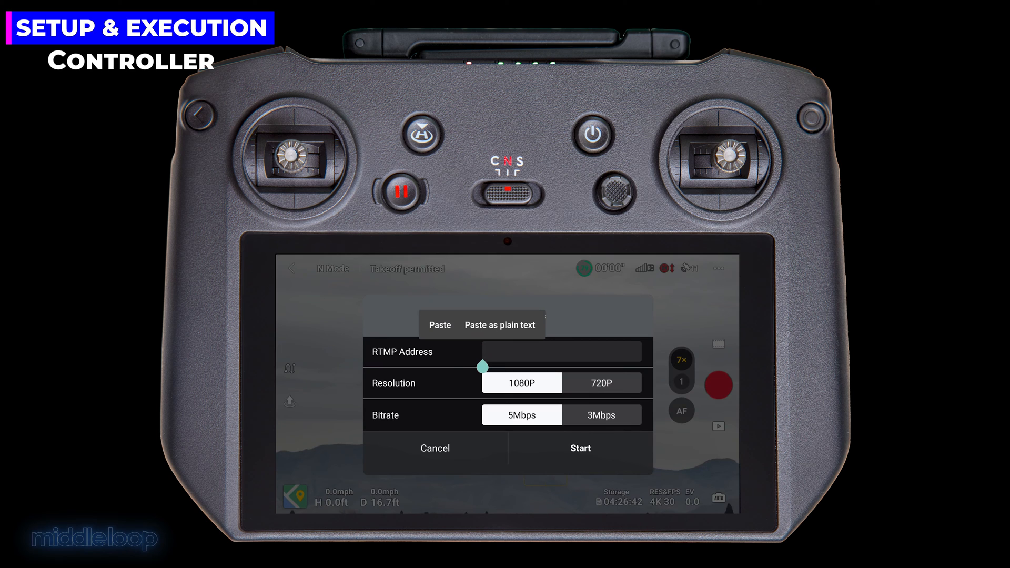
pyautogui.click(439, 325)
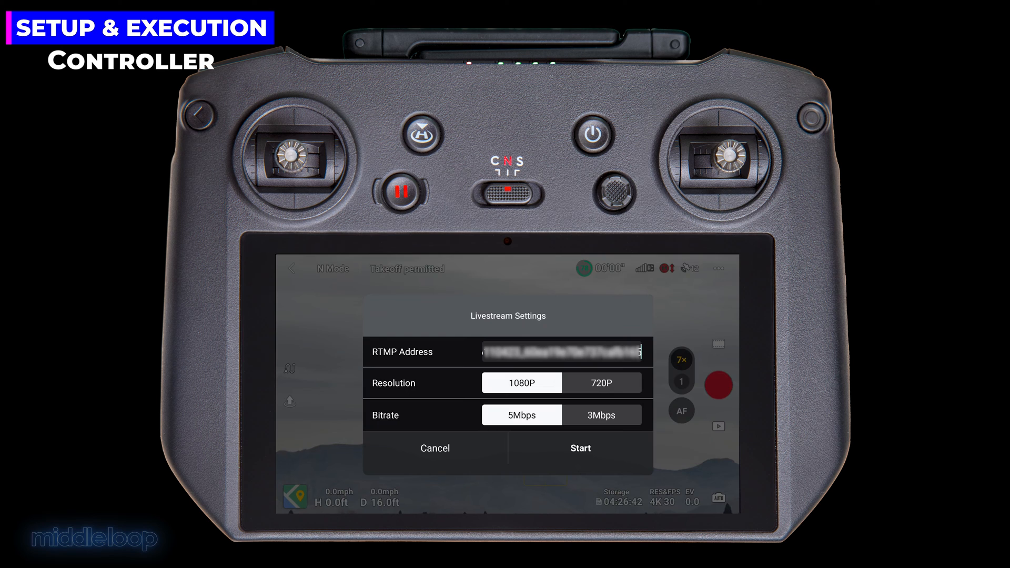
pyautogui.click(560, 352)
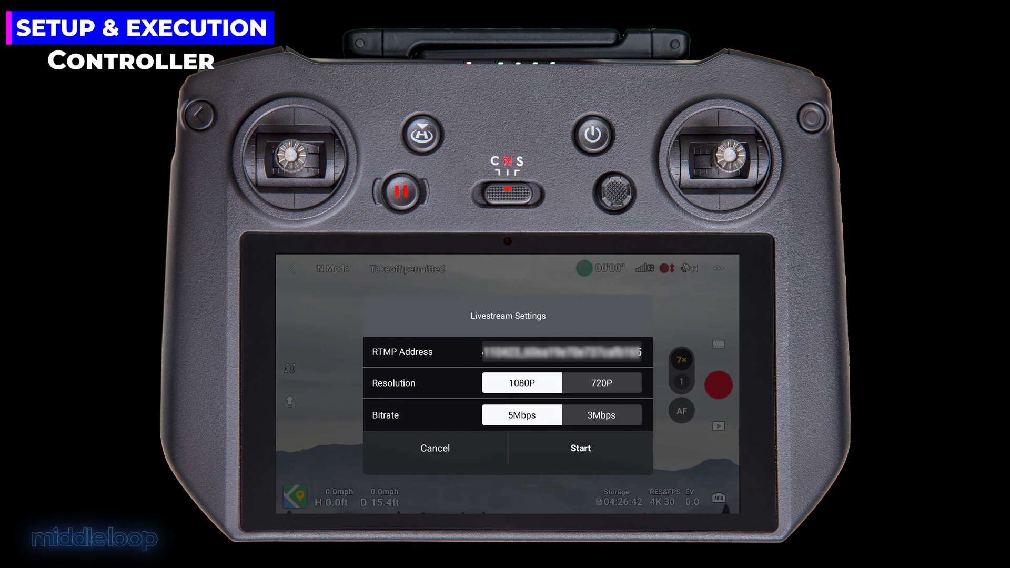
pyautogui.click(579, 448)
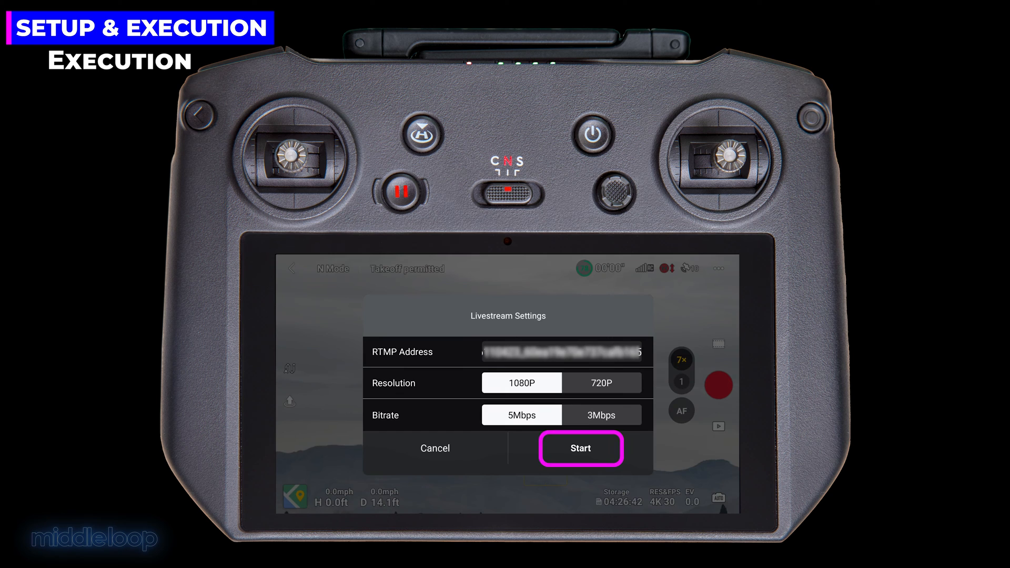
pyautogui.click(580, 447)
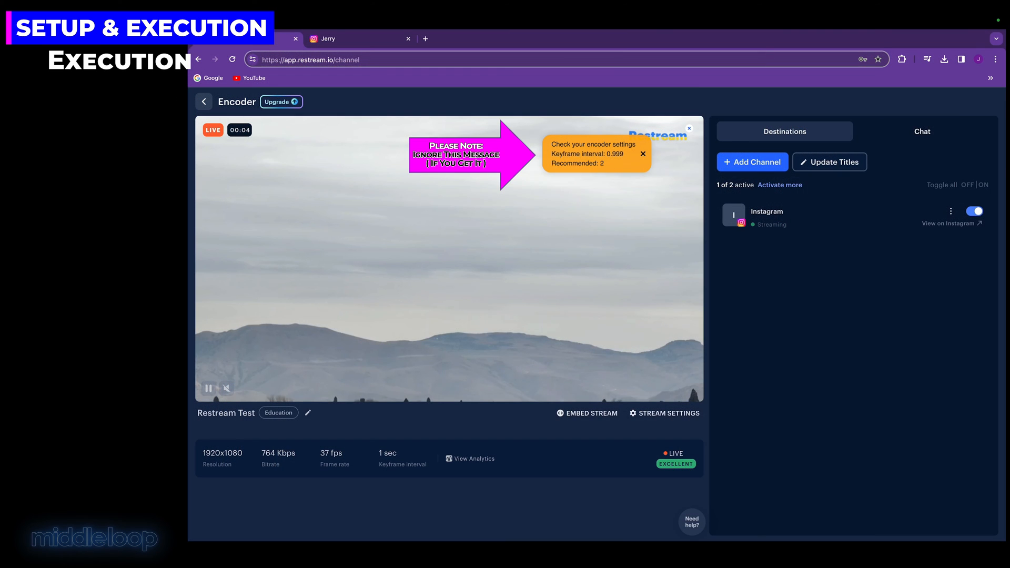
pyautogui.click(642, 154)
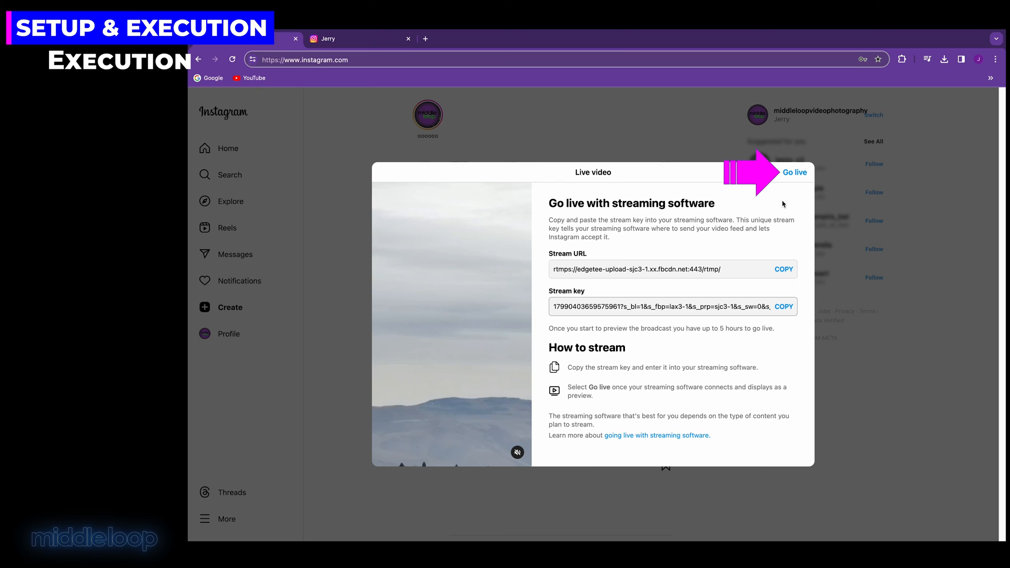
# Go live on Instagram with the incoming drone feed.
pyautogui.click(794, 172)
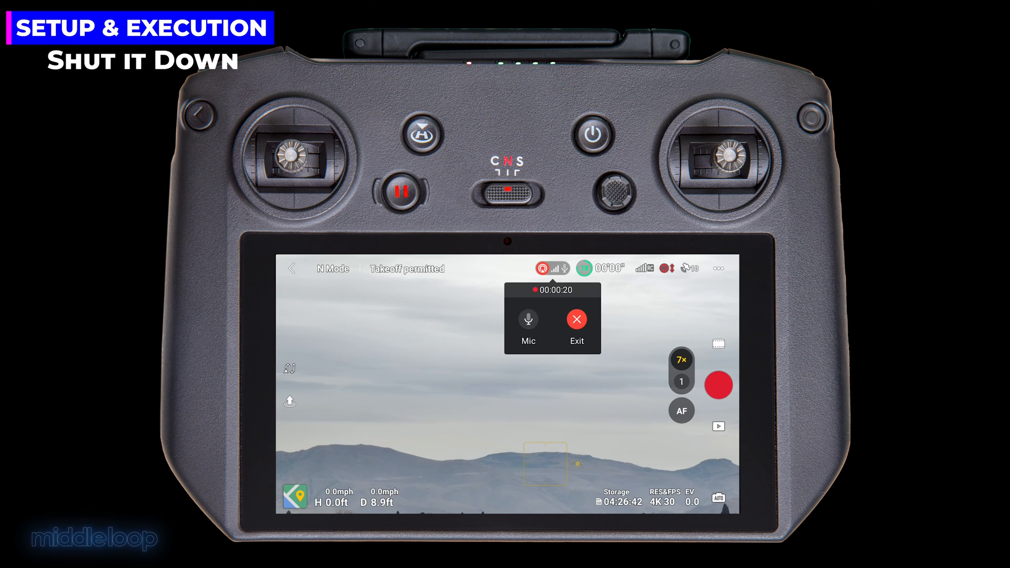
# Stop the livestream running from the DJI controller.
pyautogui.click(576, 319)
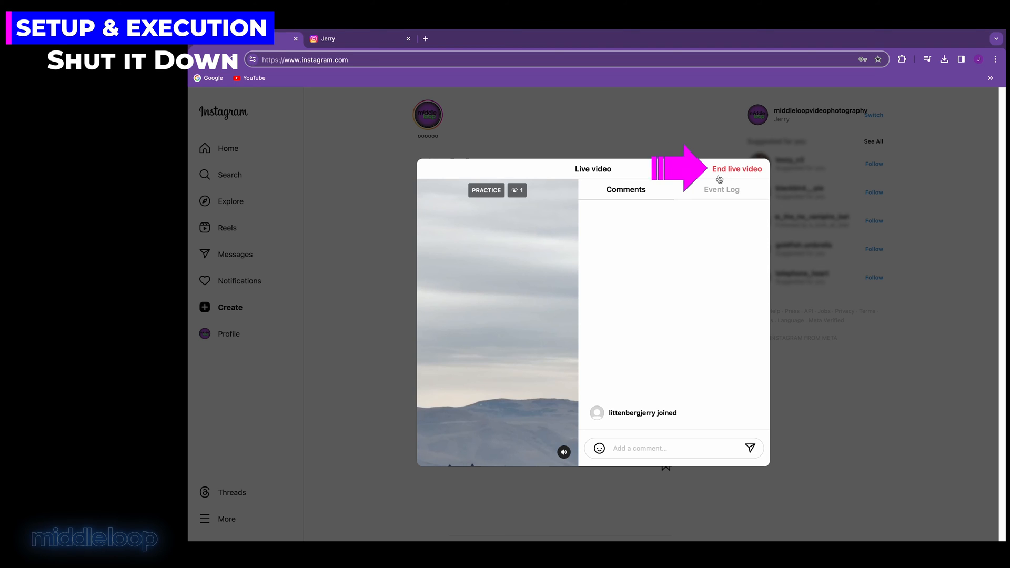
# End the Instagram live video broadcast.
pyautogui.click(736, 169)
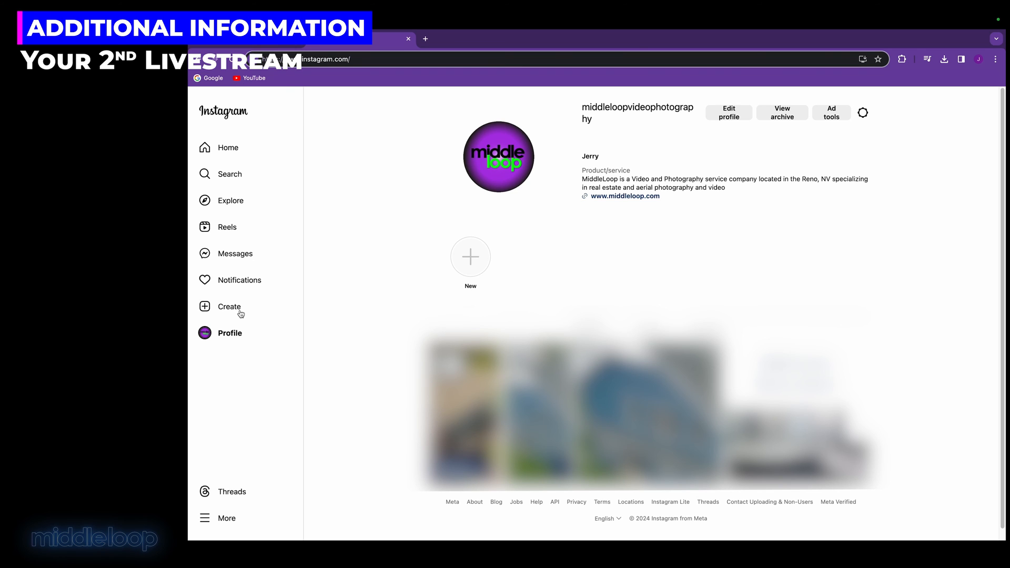
# Create a public Instagram live video and copy its new stream key.
pyautogui.click(228, 306)
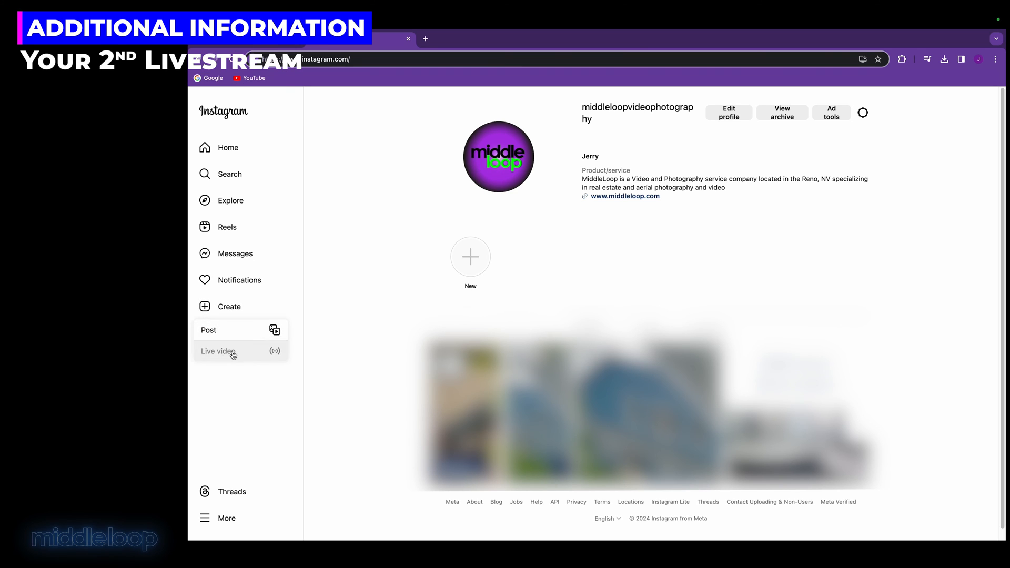
pyautogui.click(218, 350)
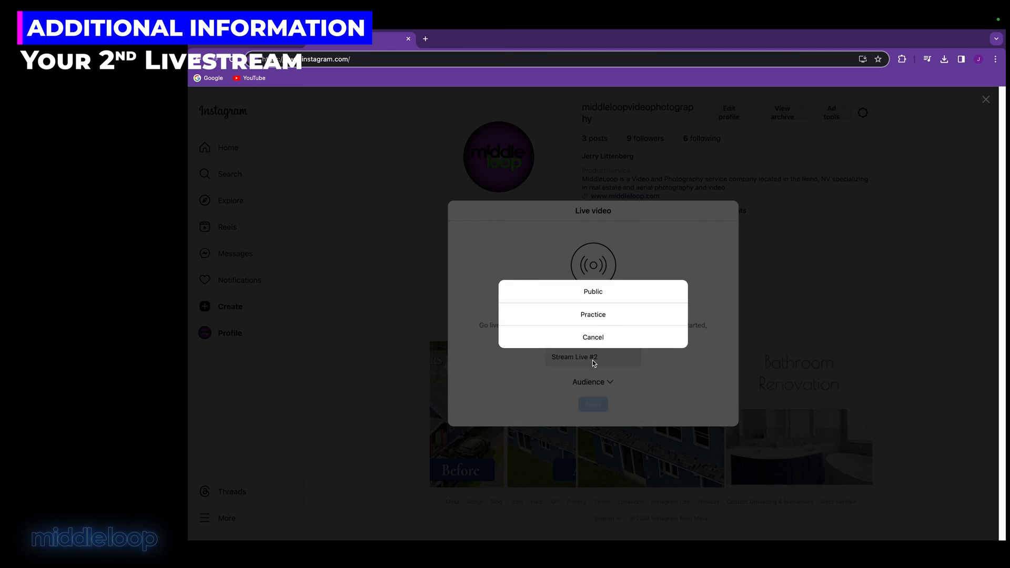
pyautogui.click(592, 291)
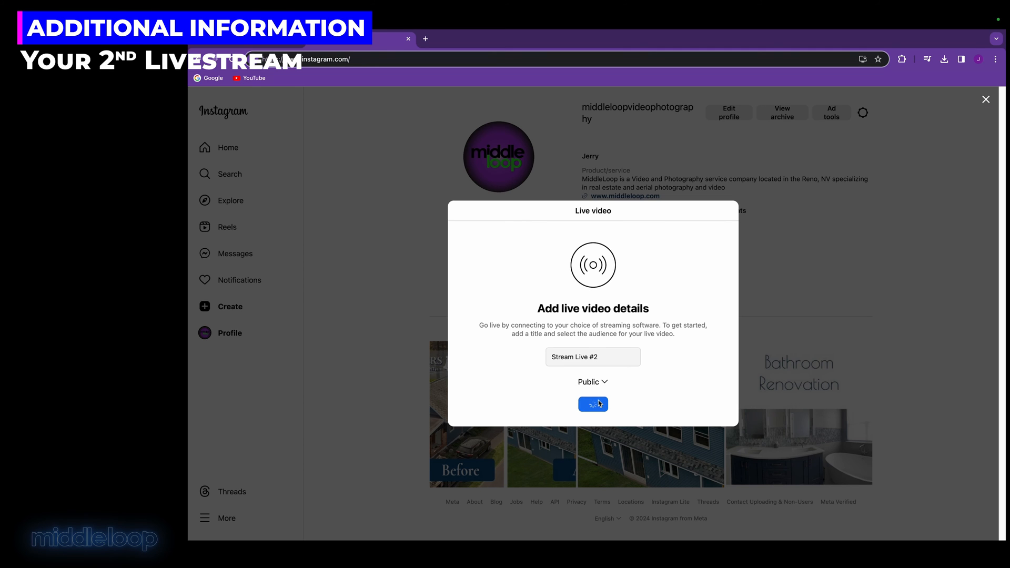
pyautogui.click(592, 404)
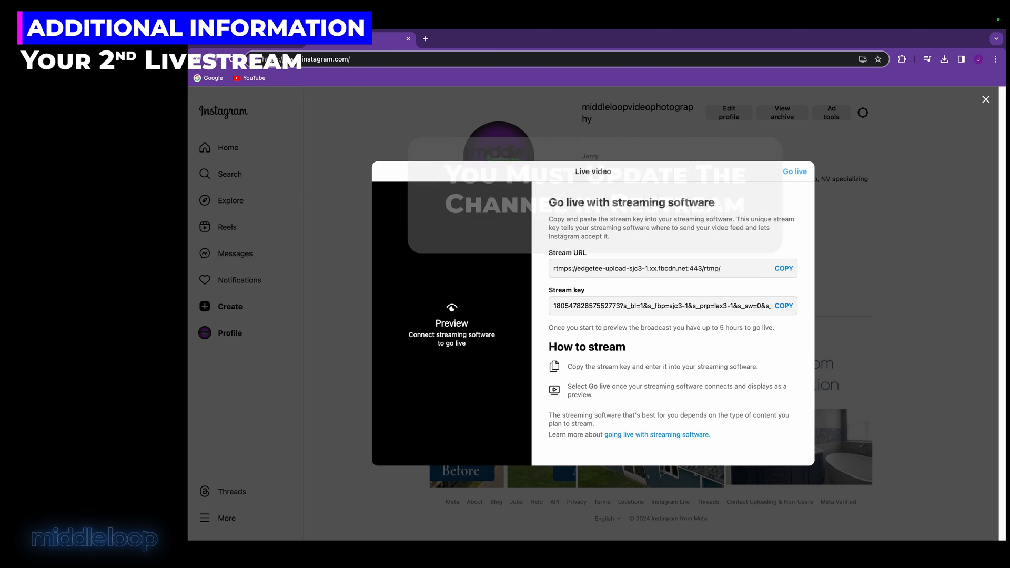
pyautogui.click(783, 305)
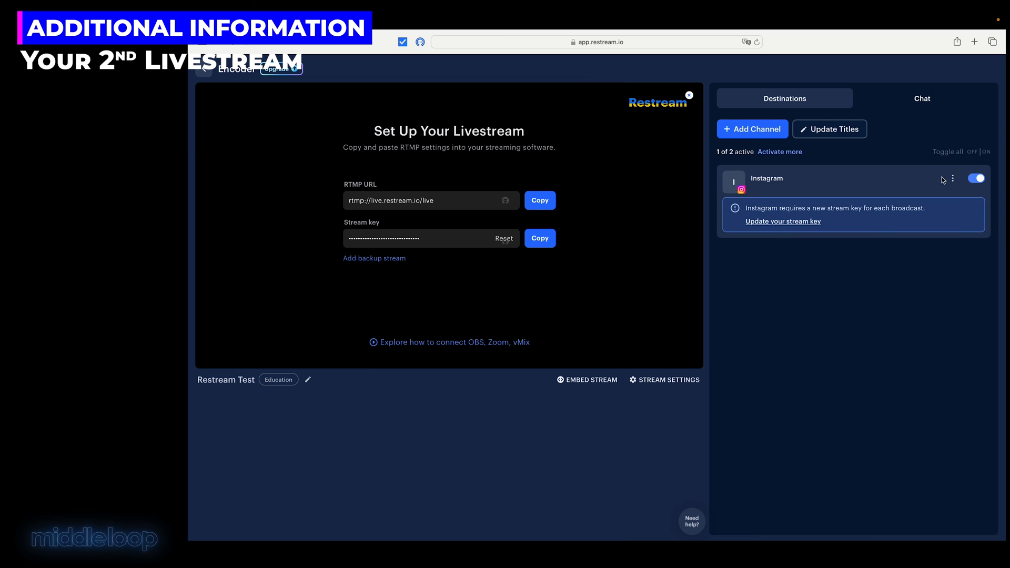
# Paste the new stream key over the old one in Restream's Instagram channel and save.
pyautogui.click(952, 179)
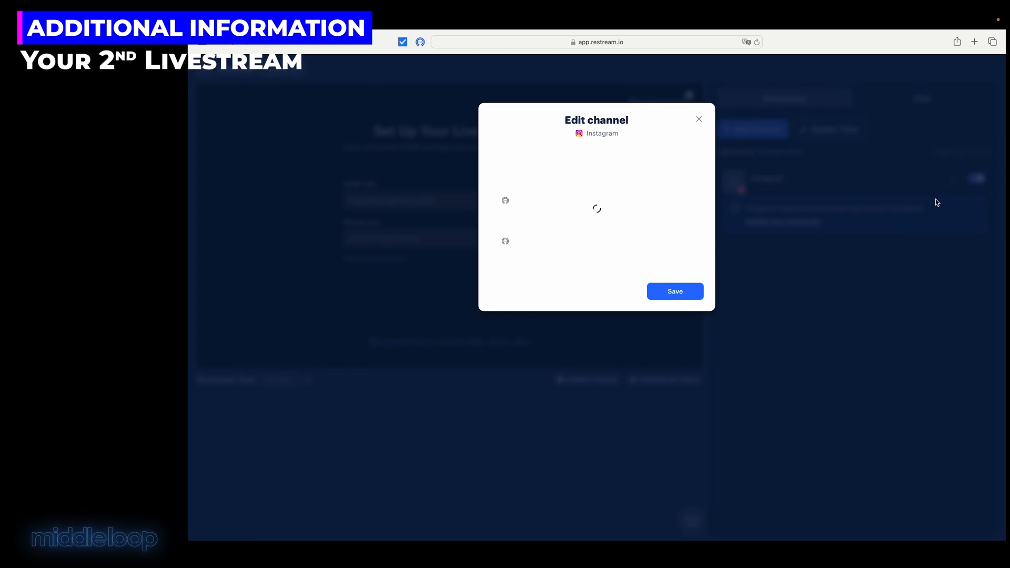
pyautogui.rightClick(593, 250)
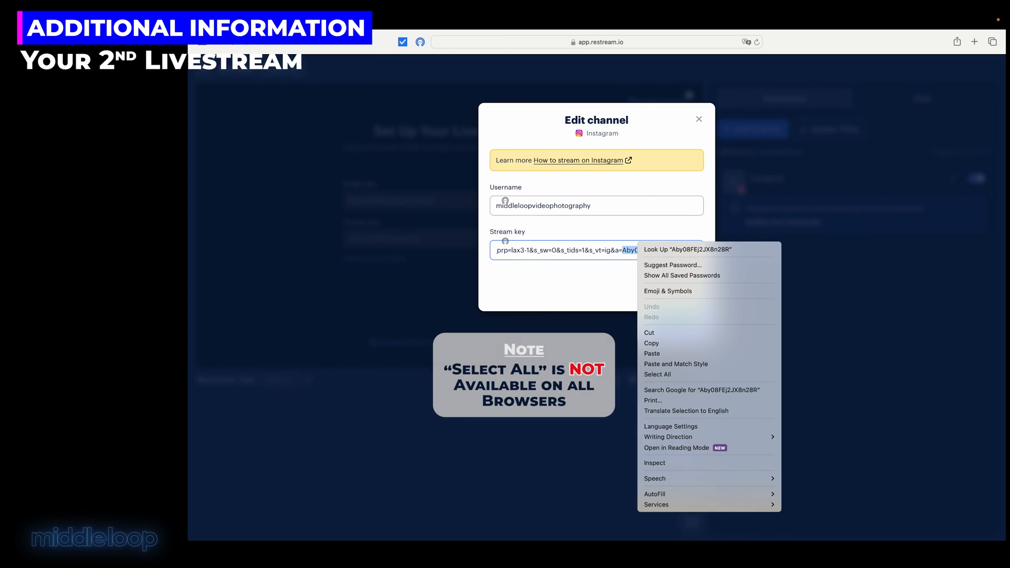
pyautogui.click(656, 374)
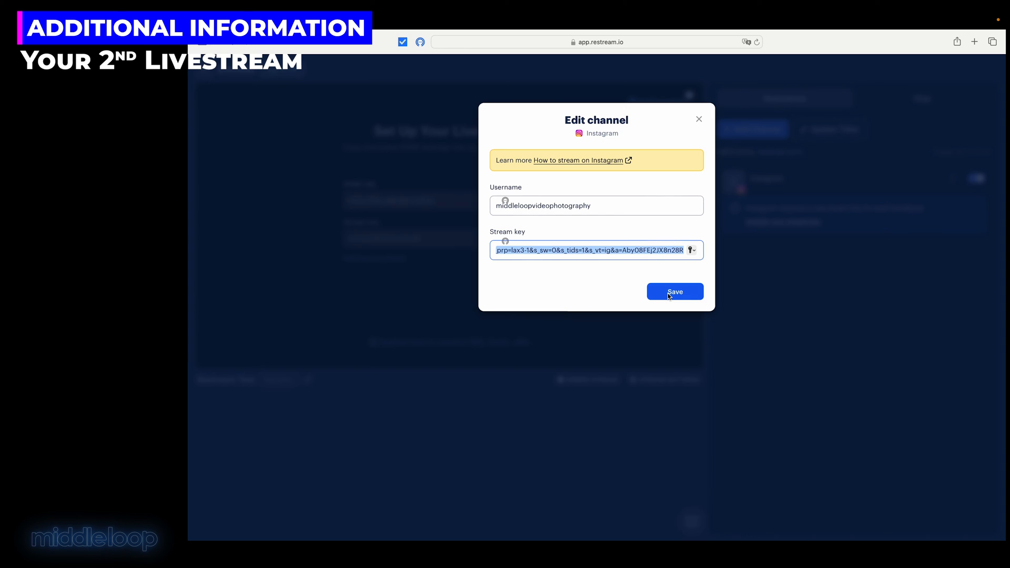
pyautogui.click(674, 292)
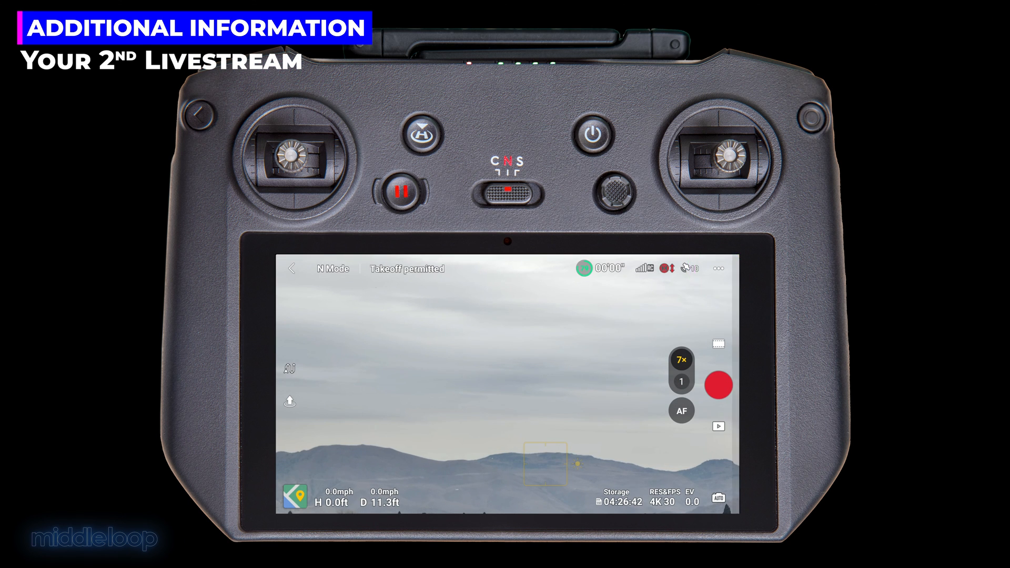
# Choose RTMP under Transmission > Live Streaming Platforms and start the second livestream.
pyautogui.click(606, 270)
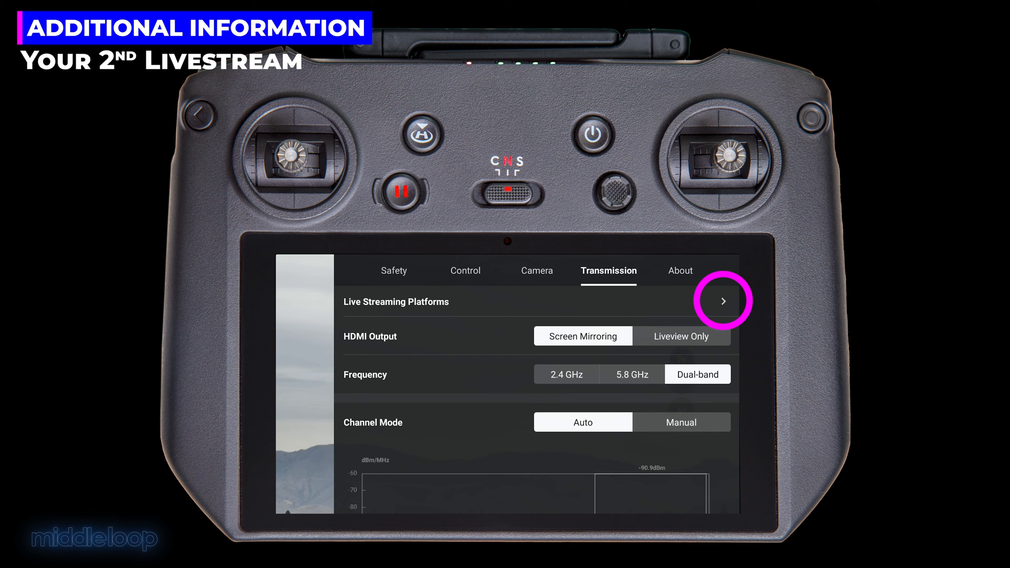
pyautogui.click(723, 301)
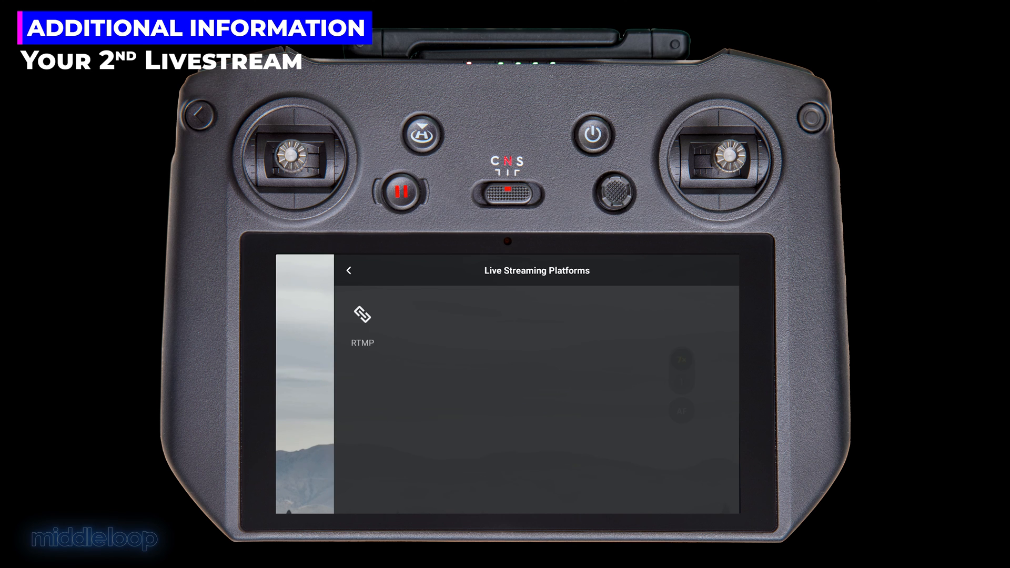
pyautogui.click(362, 328)
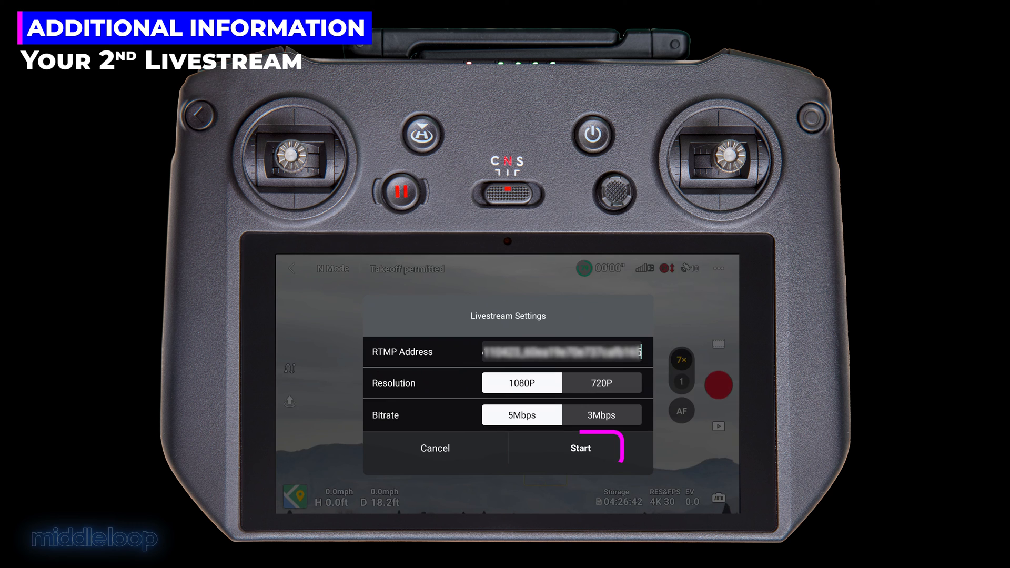
pyautogui.click(579, 448)
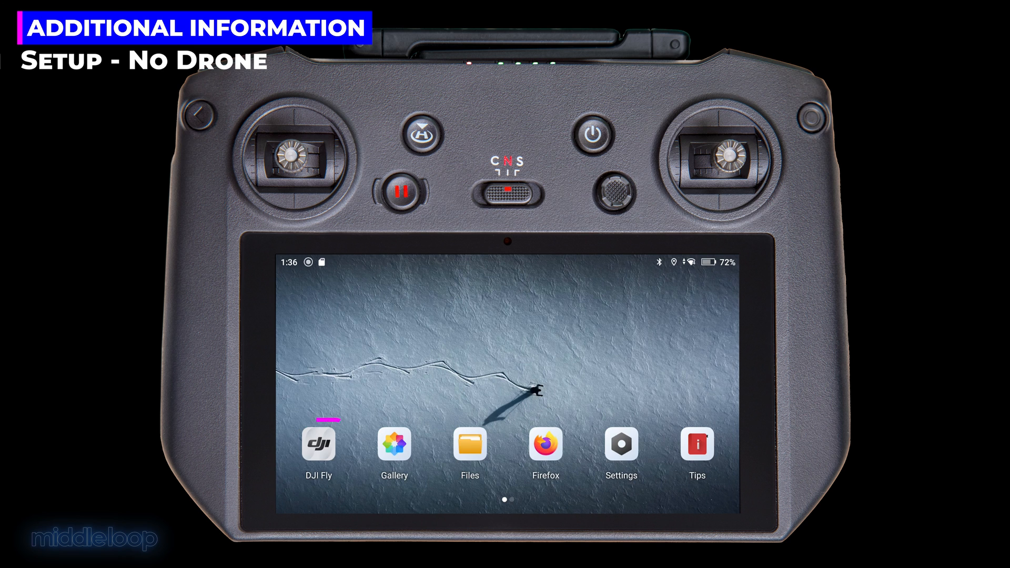
# Launch DJI Fly without a drone and reach the RTMP option under Transmission settings.
pyautogui.click(318, 445)
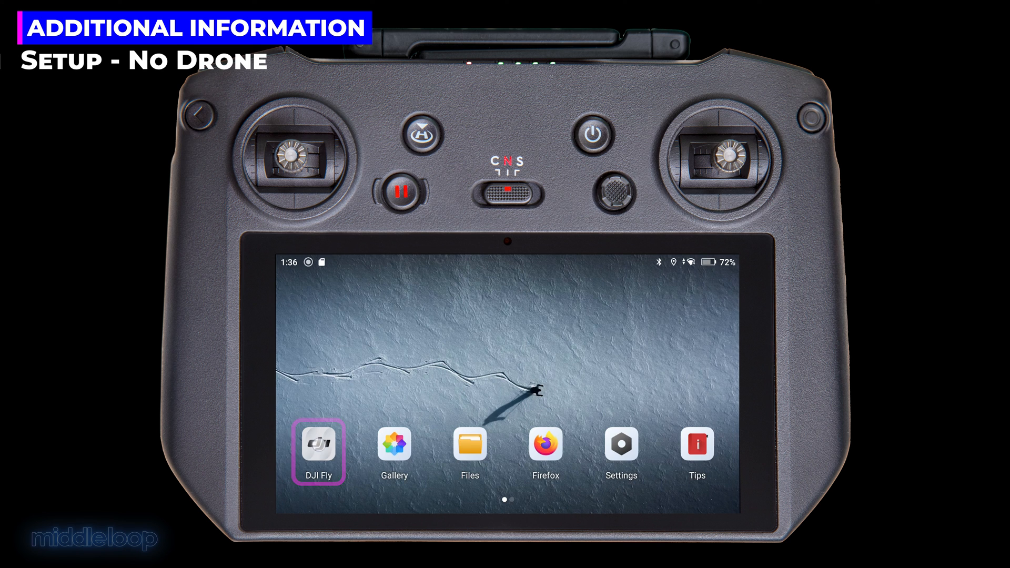
pyautogui.click(319, 448)
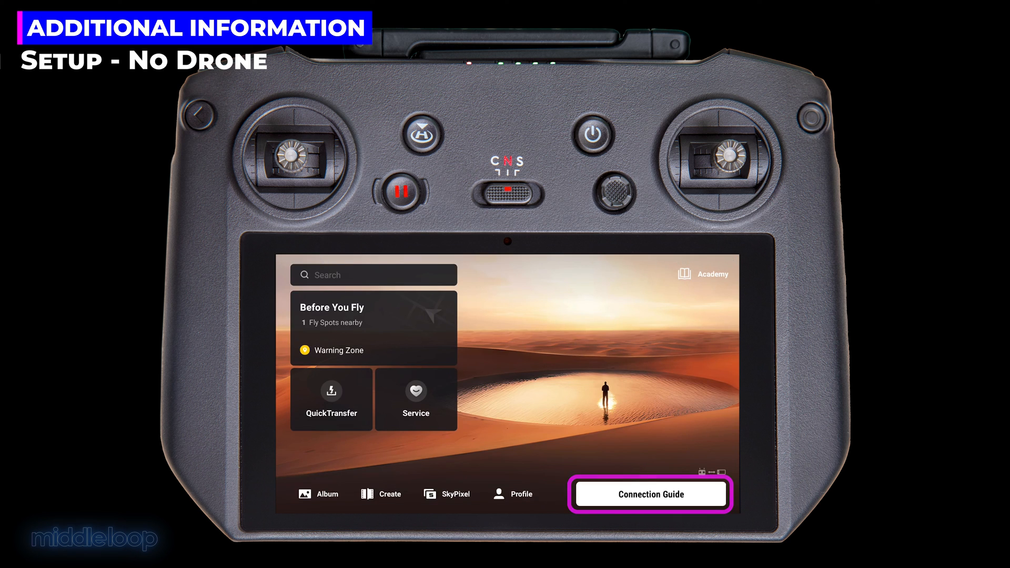
pyautogui.click(648, 494)
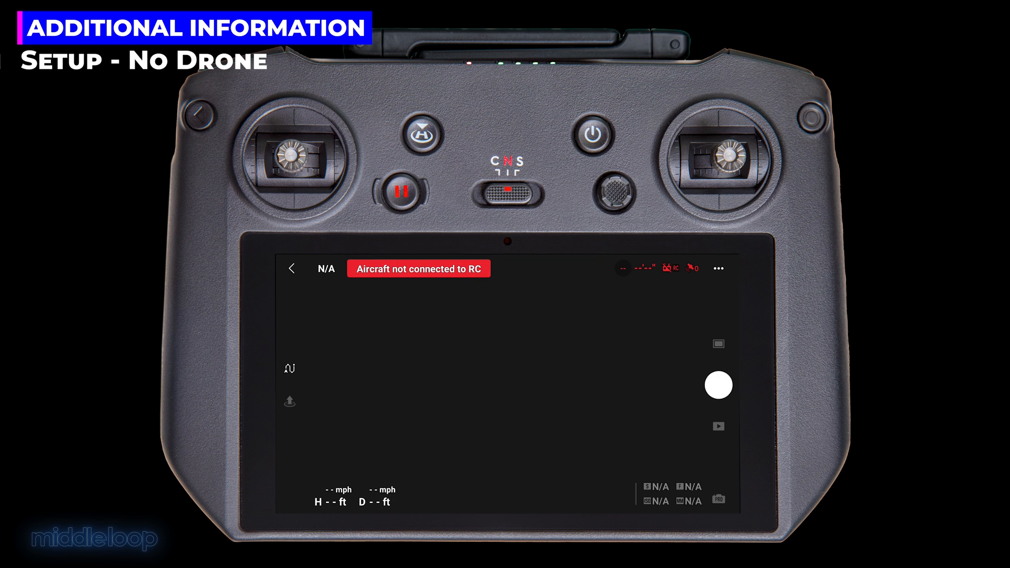
pyautogui.click(716, 268)
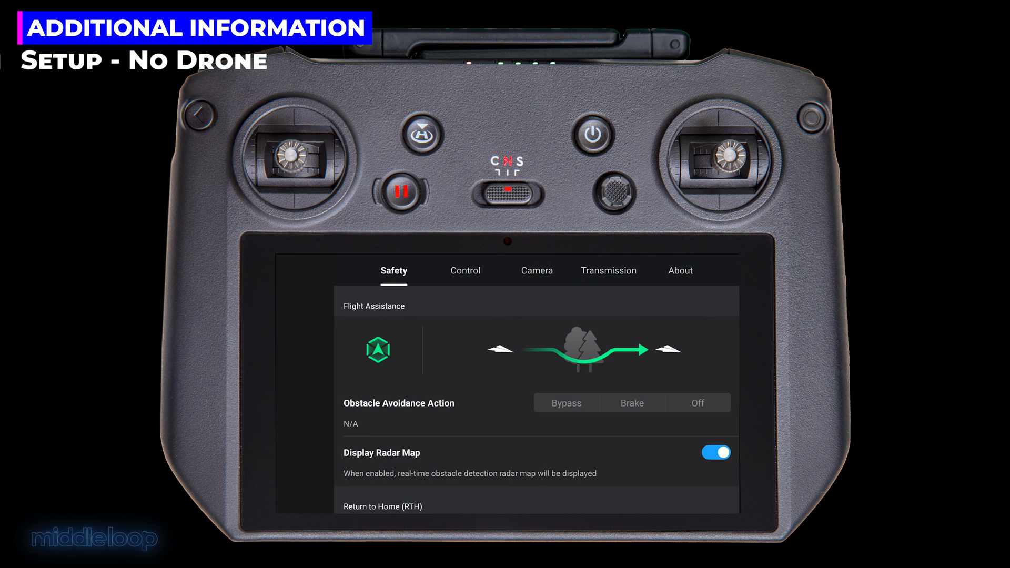
pyautogui.click(608, 270)
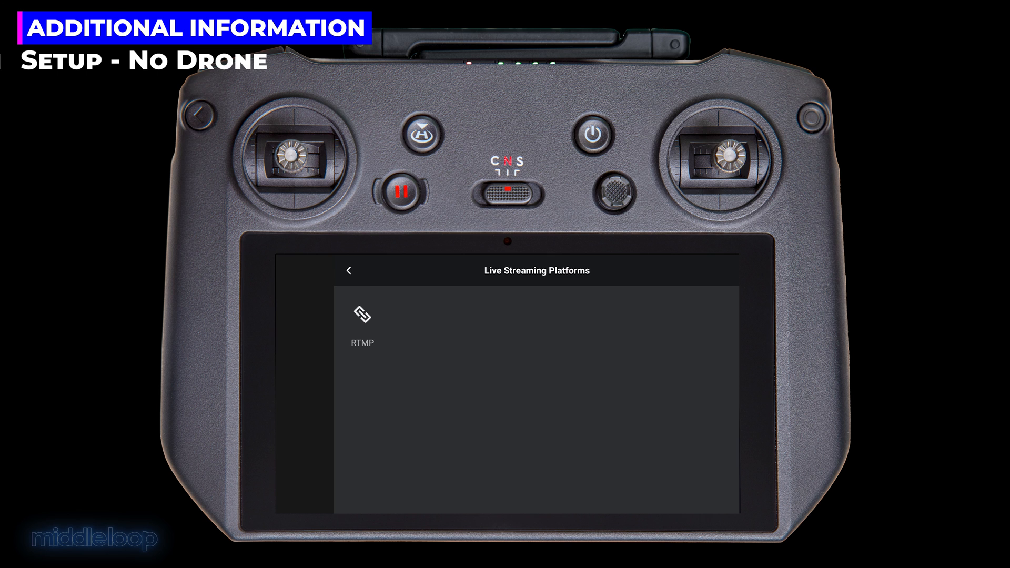
pyautogui.click(361, 325)
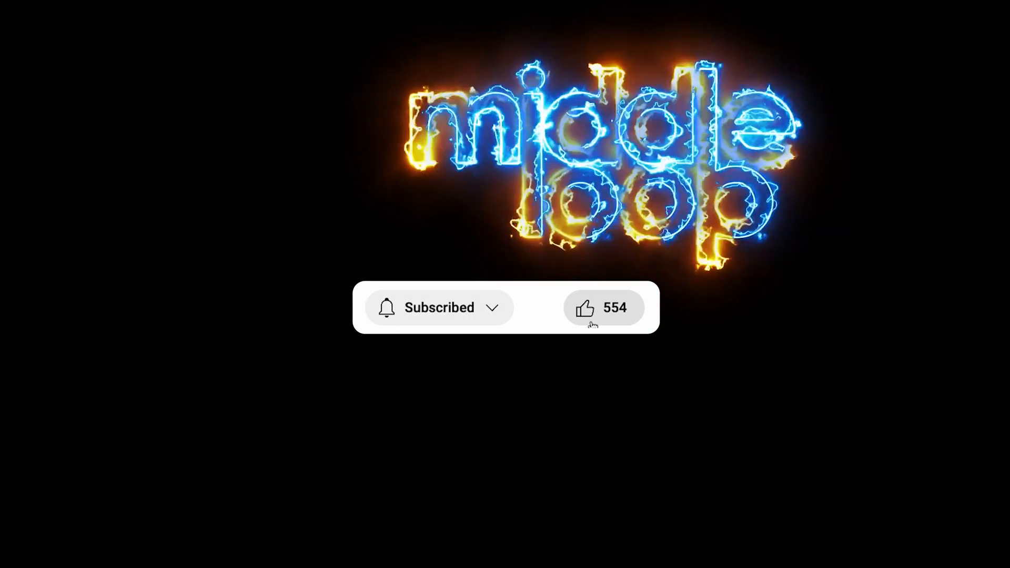
pyautogui.click(584, 307)
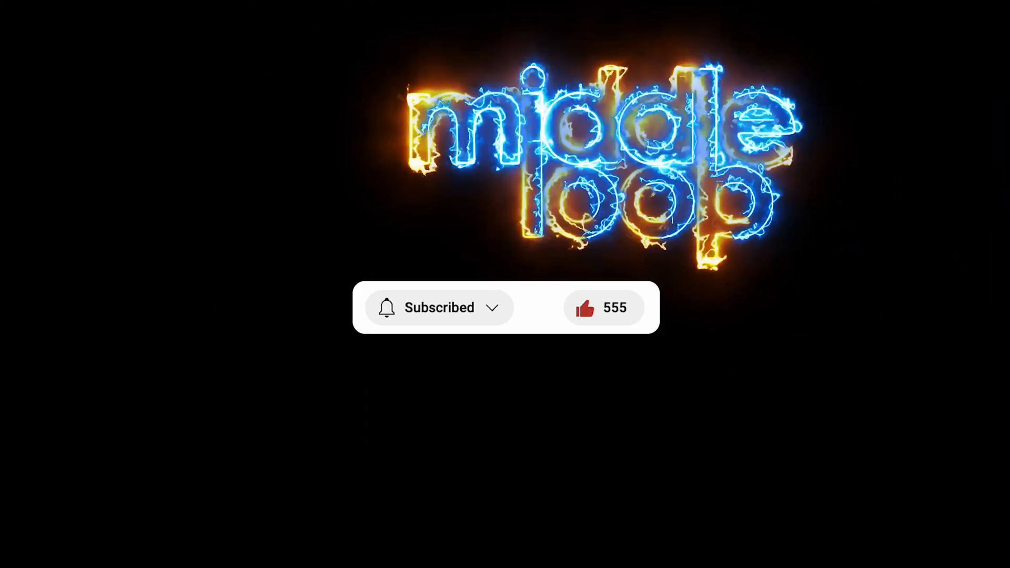